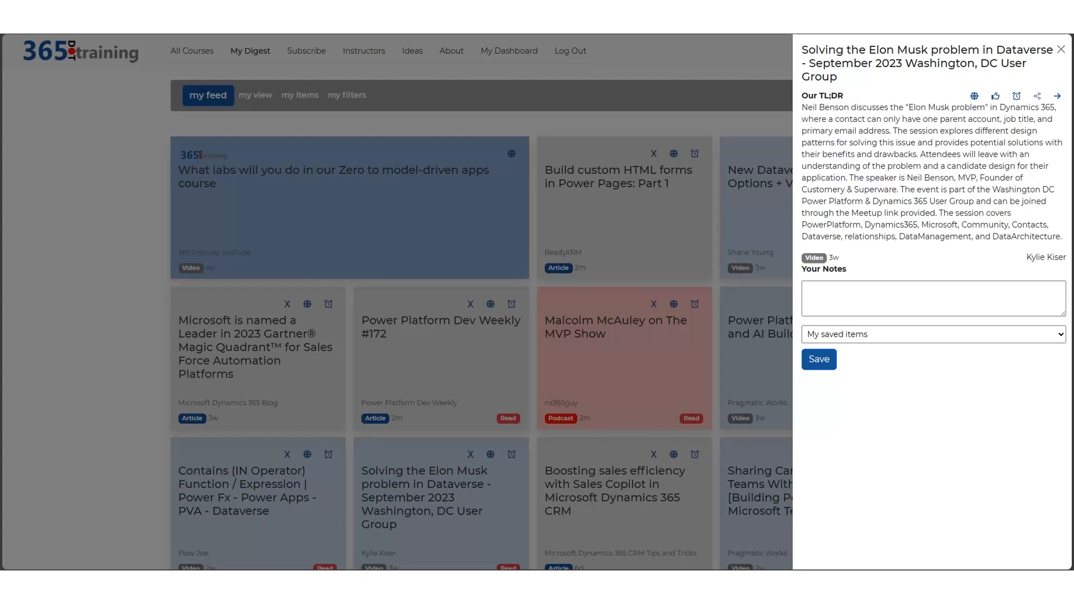
Show the share options for the Elon Musk Dataverse session, confirming its link is shared
click(1037, 96)
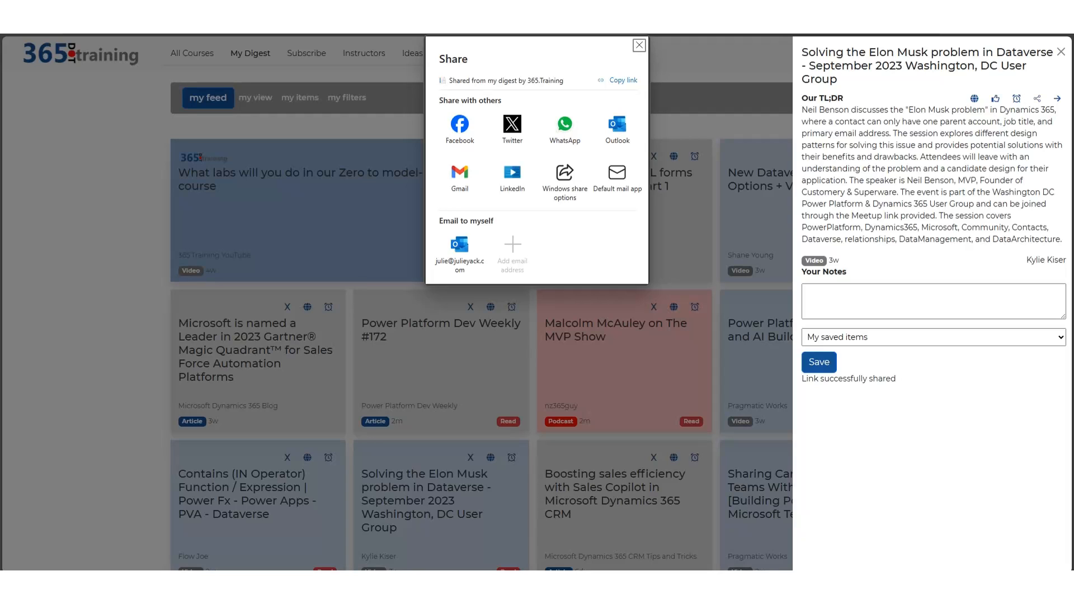
Close sharing, review snoozed and then saved items, and show the job role and topic filters
click(638, 45)
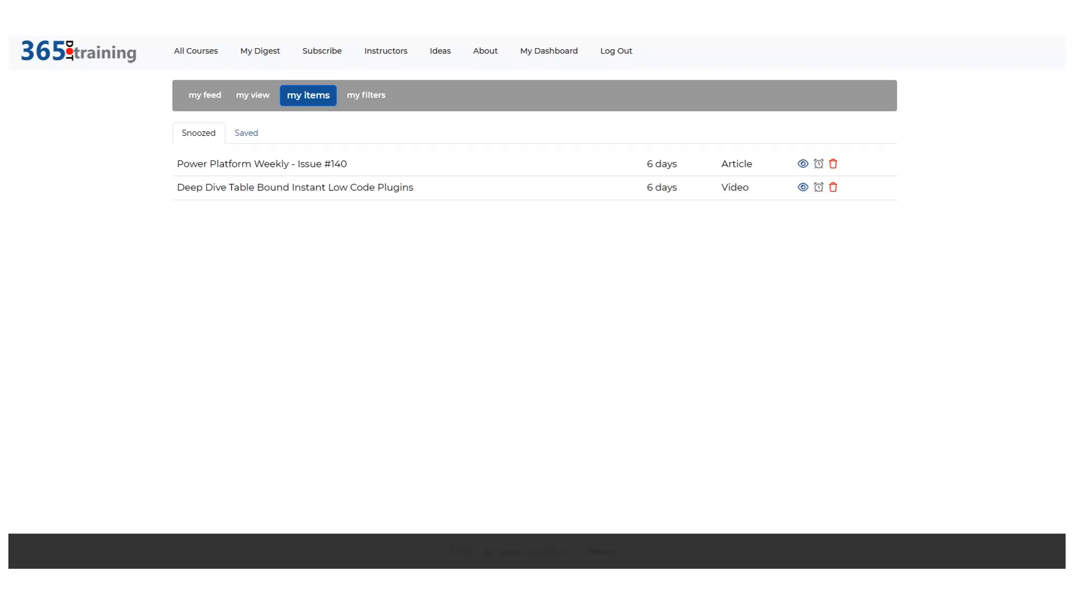
click(246, 134)
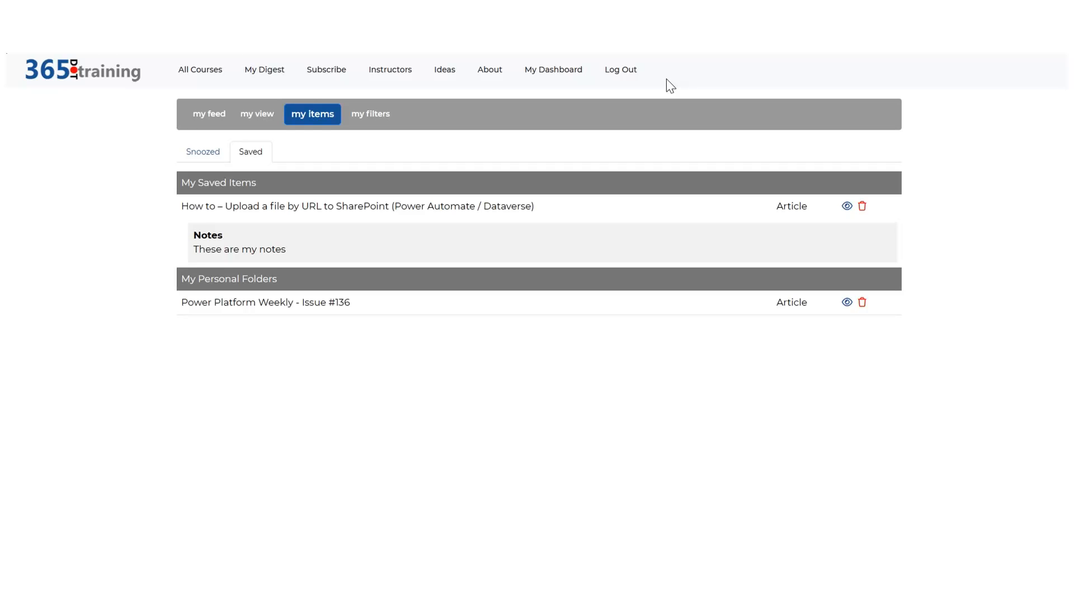
click(370, 114)
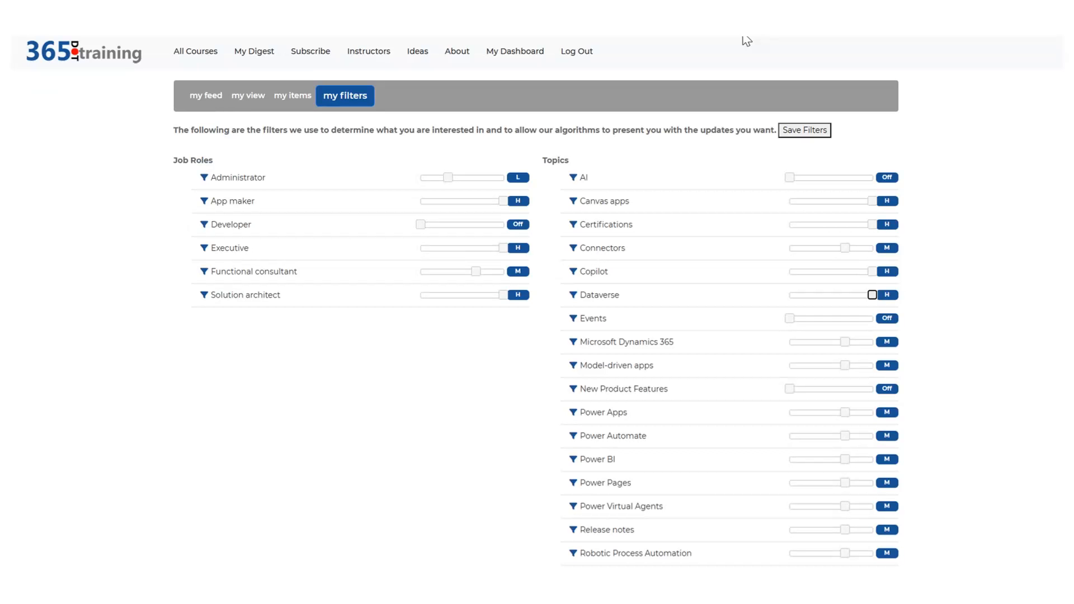